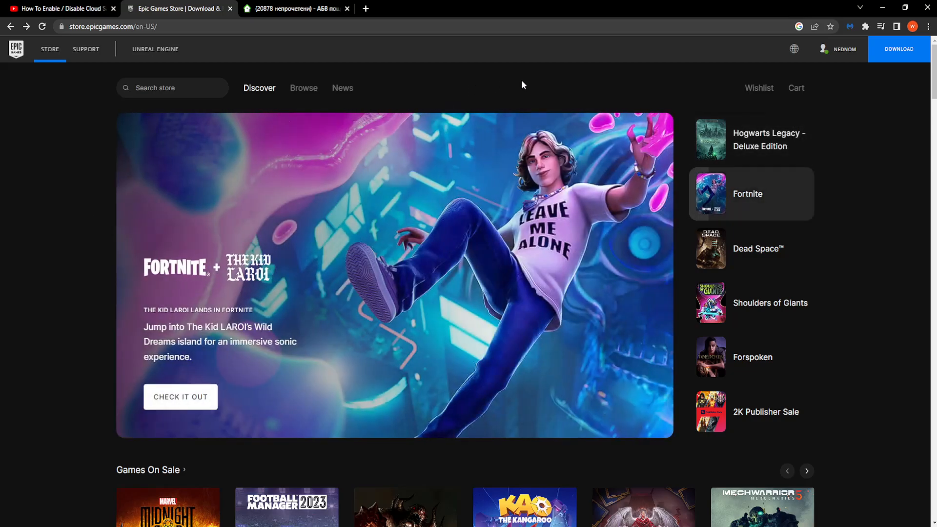
mouse_move(482, 82)
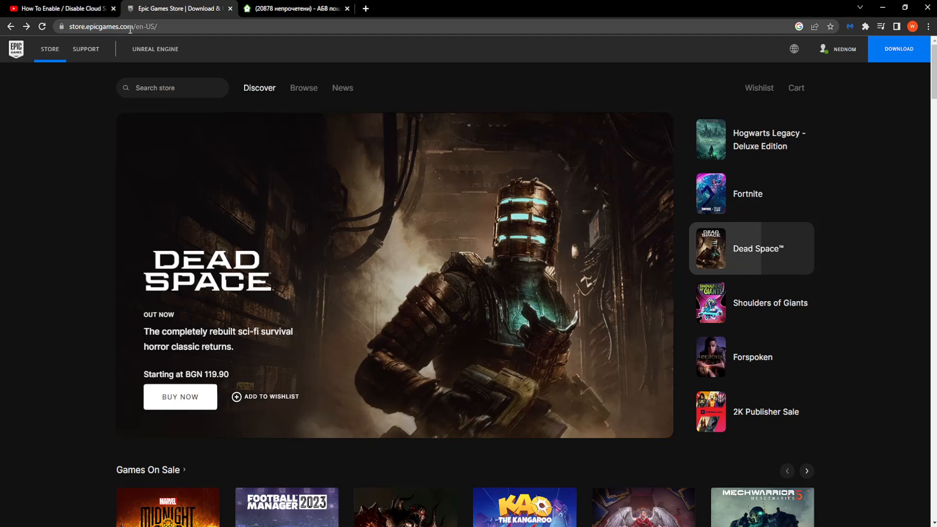
- Choose Account from the profile dropdown to reach the account information page
left_click(844, 49)
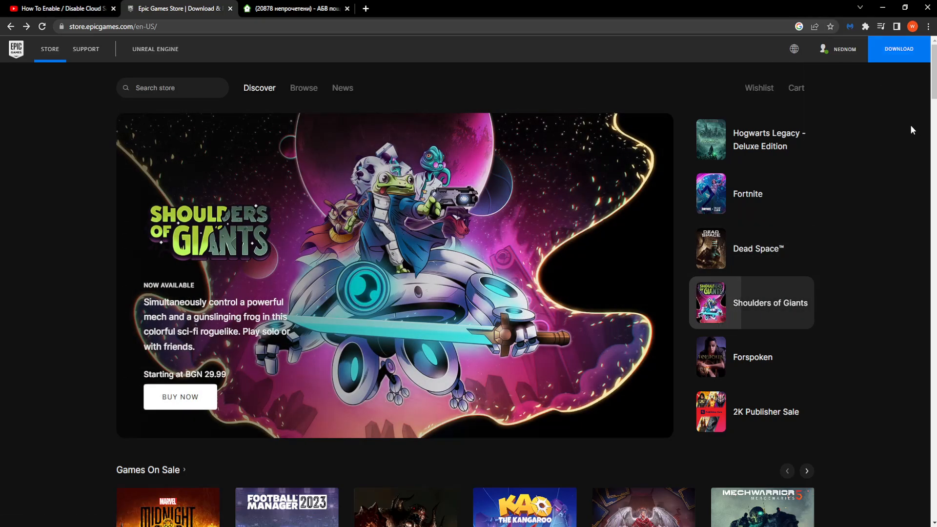
left_click(843, 49)
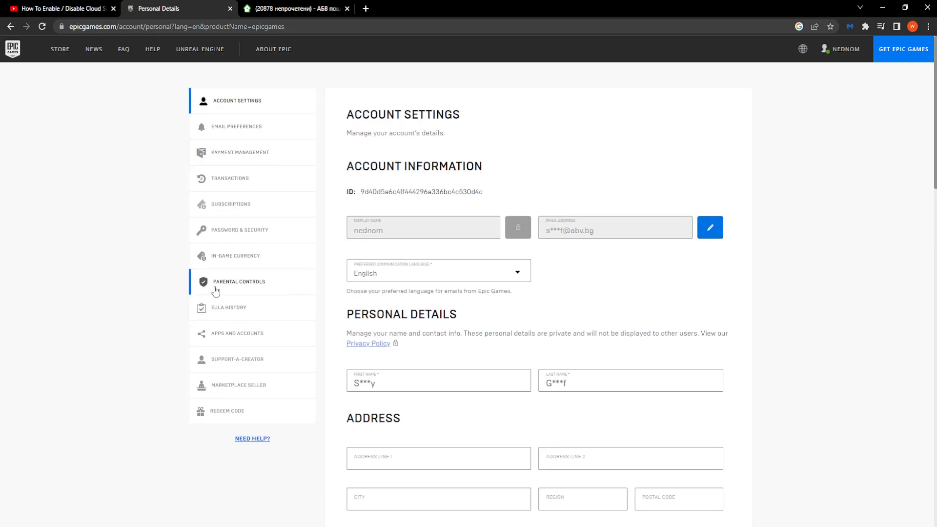
- Unlock the Parental Controls settings by confirming the current six-digit PIN
left_click(239, 281)
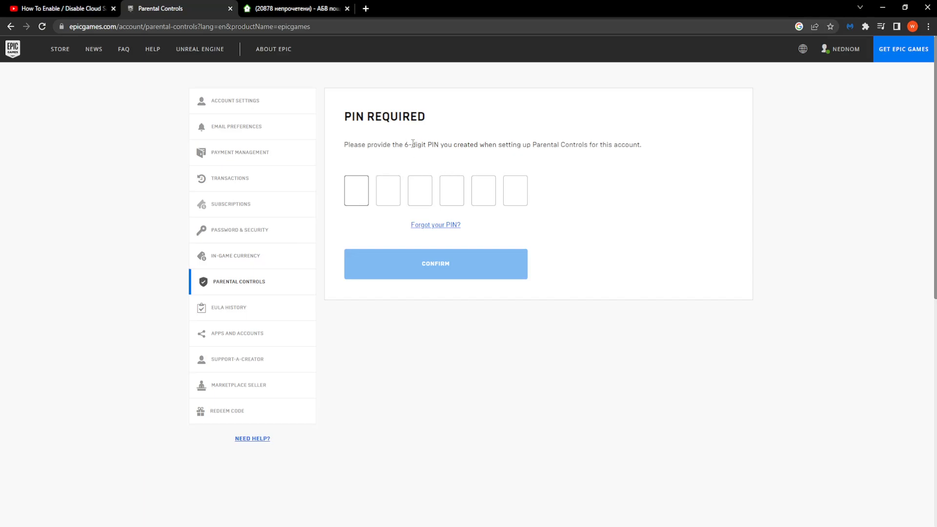
type("1")
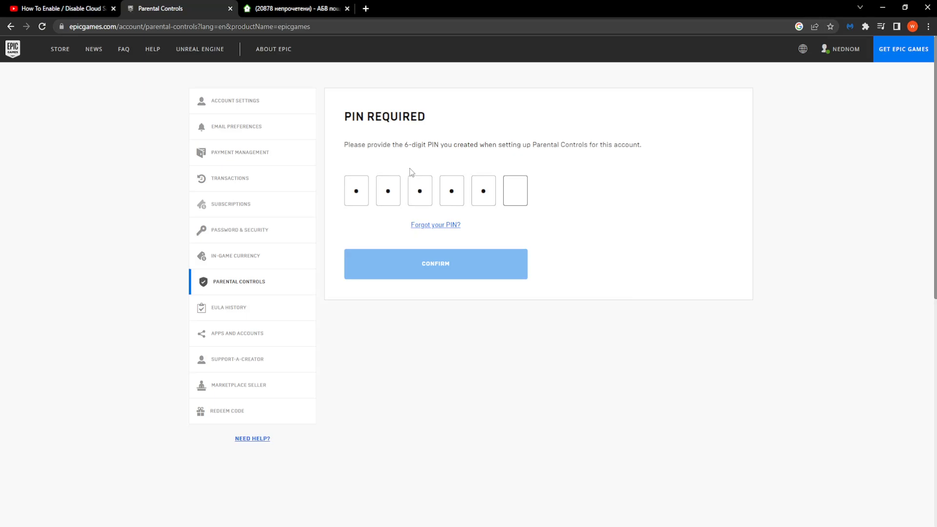
left_click(435, 264)
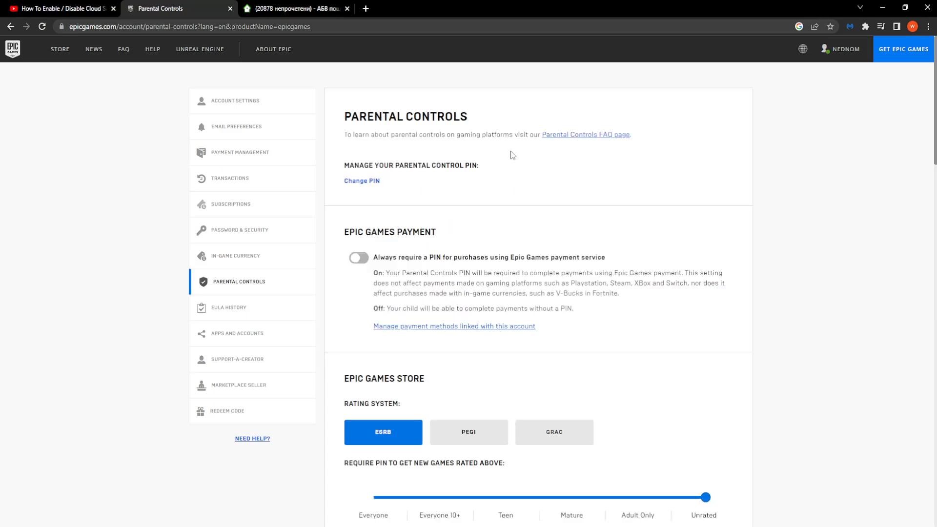
mouse_move(368, 198)
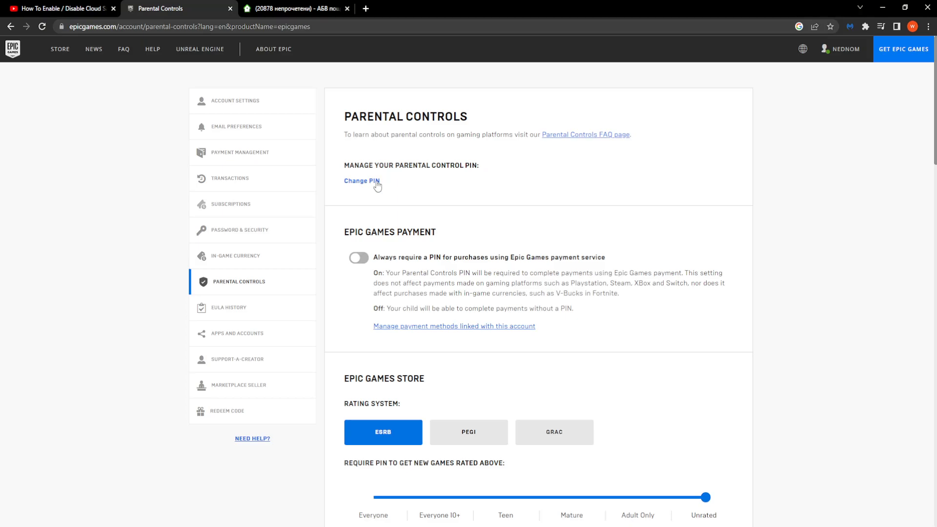
- Open the Change PIN dialog under Manage Your Parental Control PIN
left_click(361, 181)
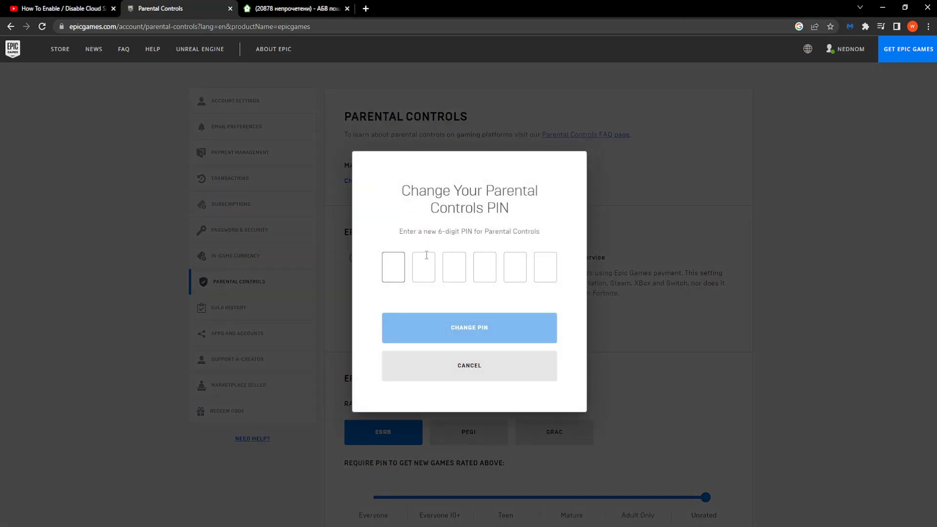
- Enter a new six-digit parental controls PIN and save it with Change PIN
type("6")
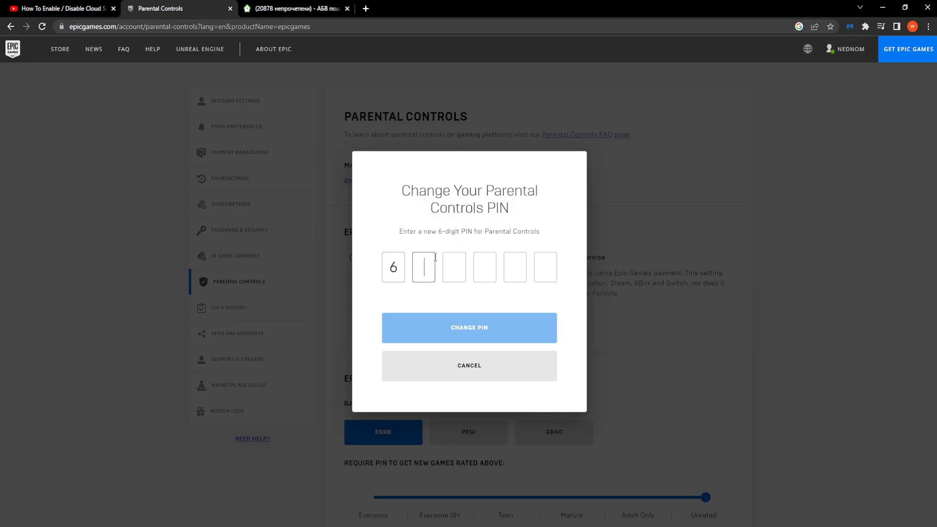
type("543")
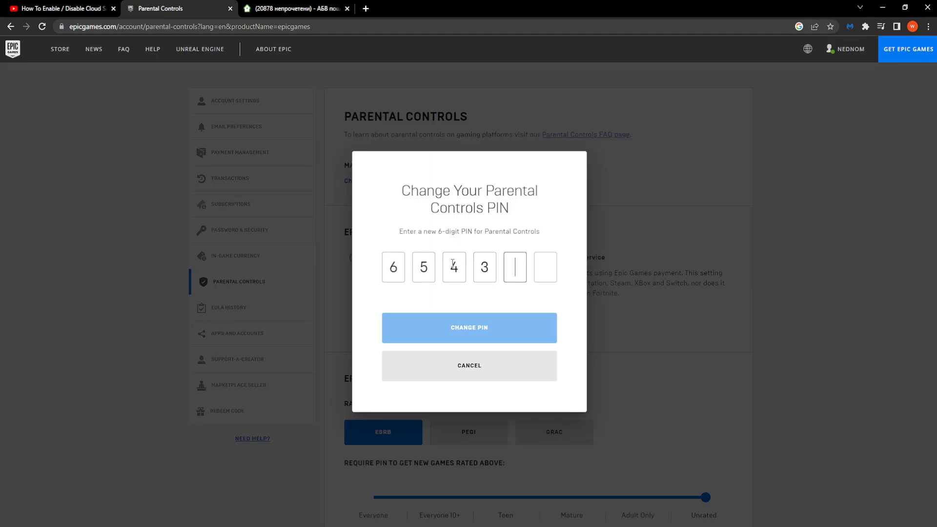
left_click(468, 327)
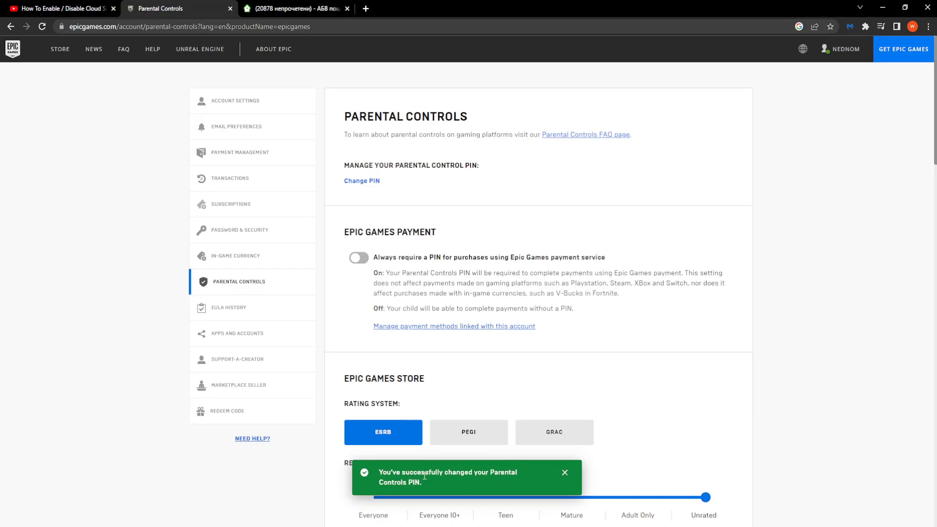
mouse_move(437, 249)
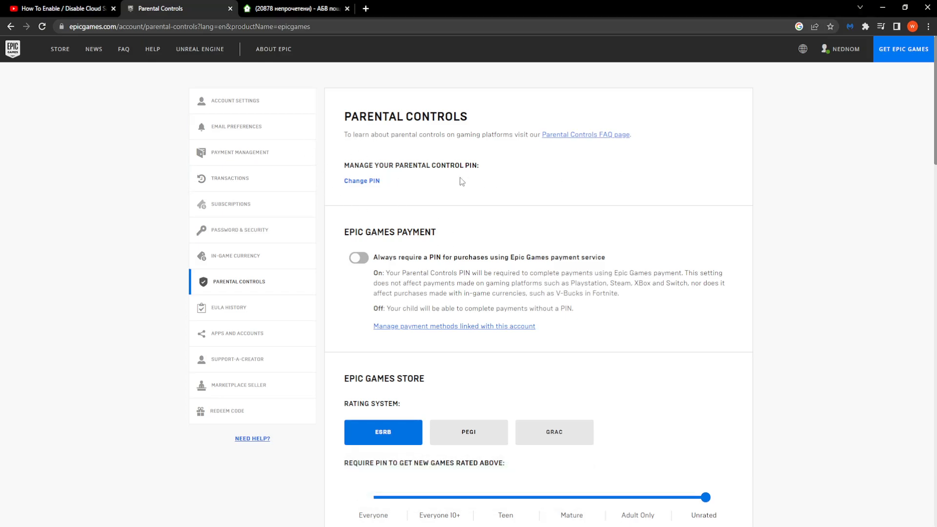
mouse_move(445, 224)
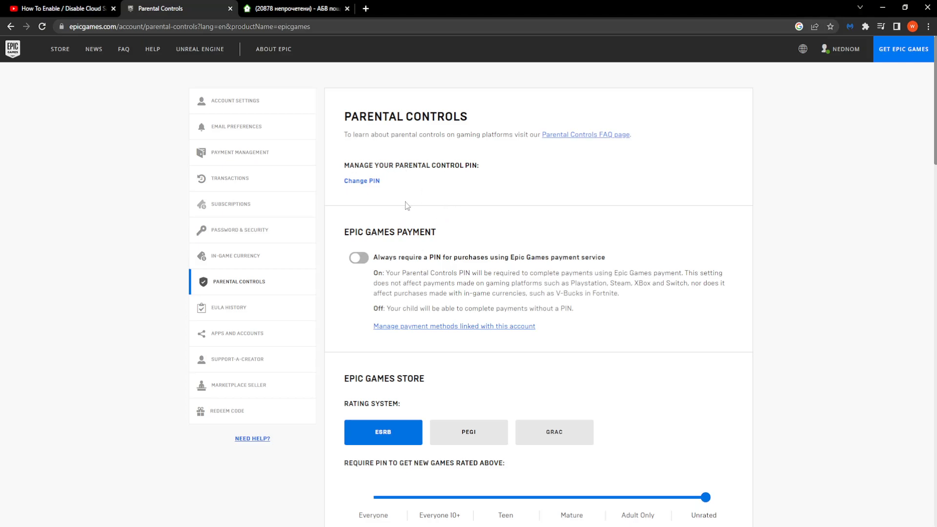
mouse_move(460, 176)
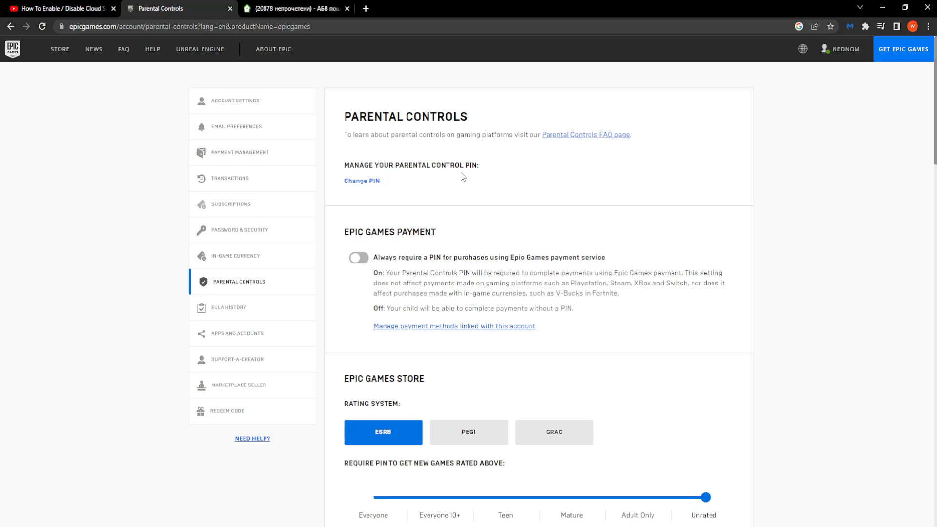